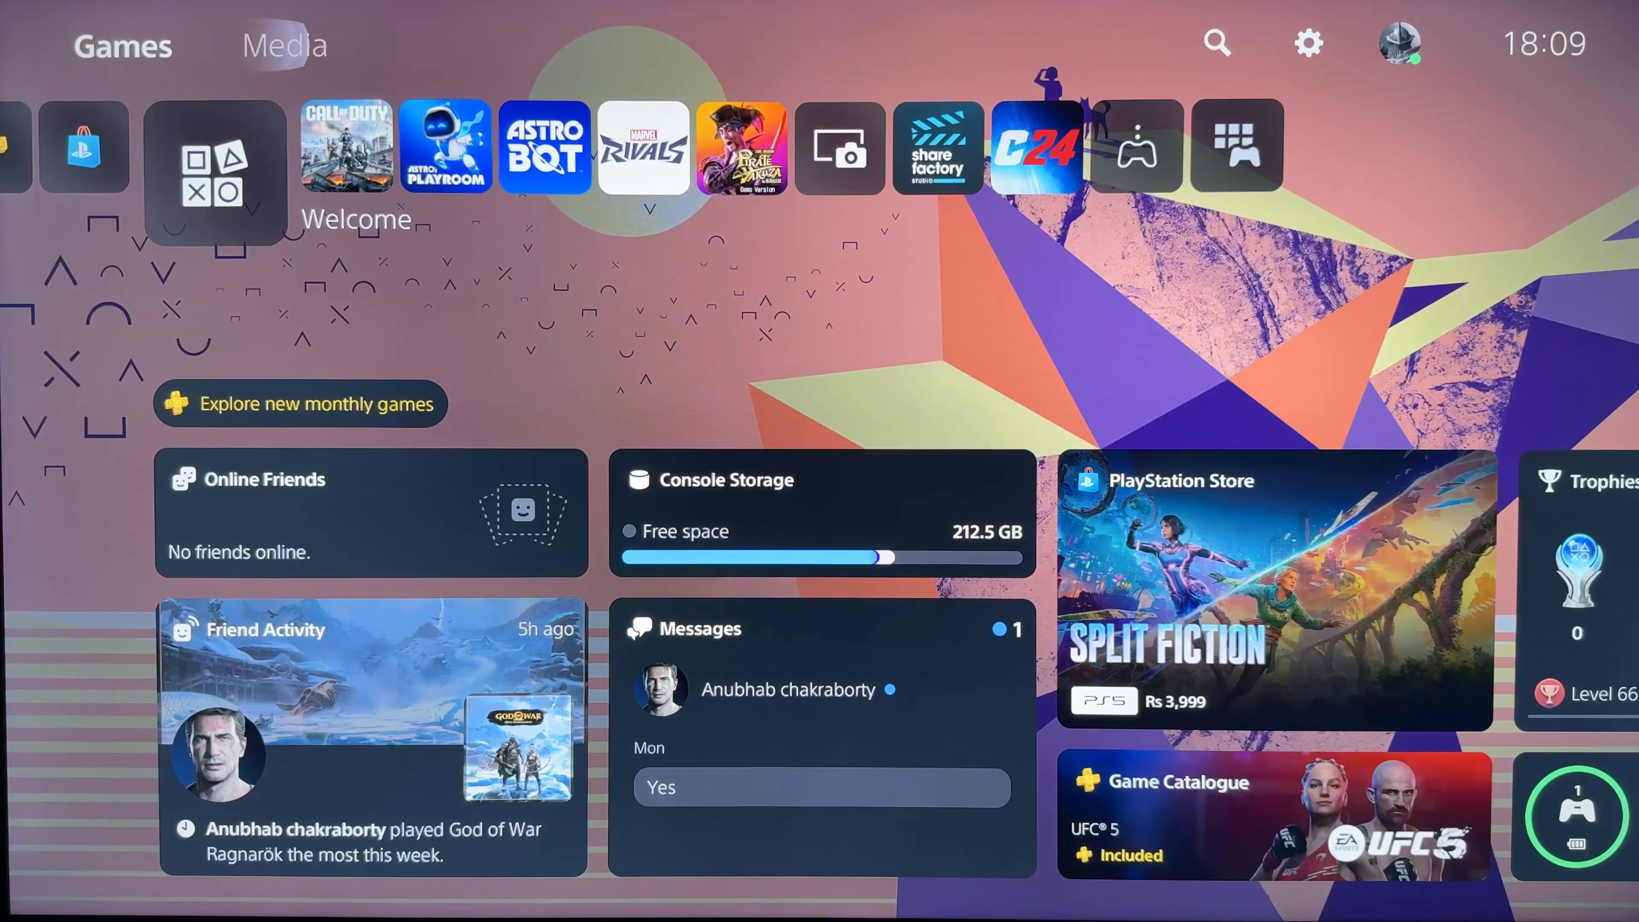
Switch to the second user, highlight the locked ASTRO BOT, and bring up that user's account menu
click(1394, 43)
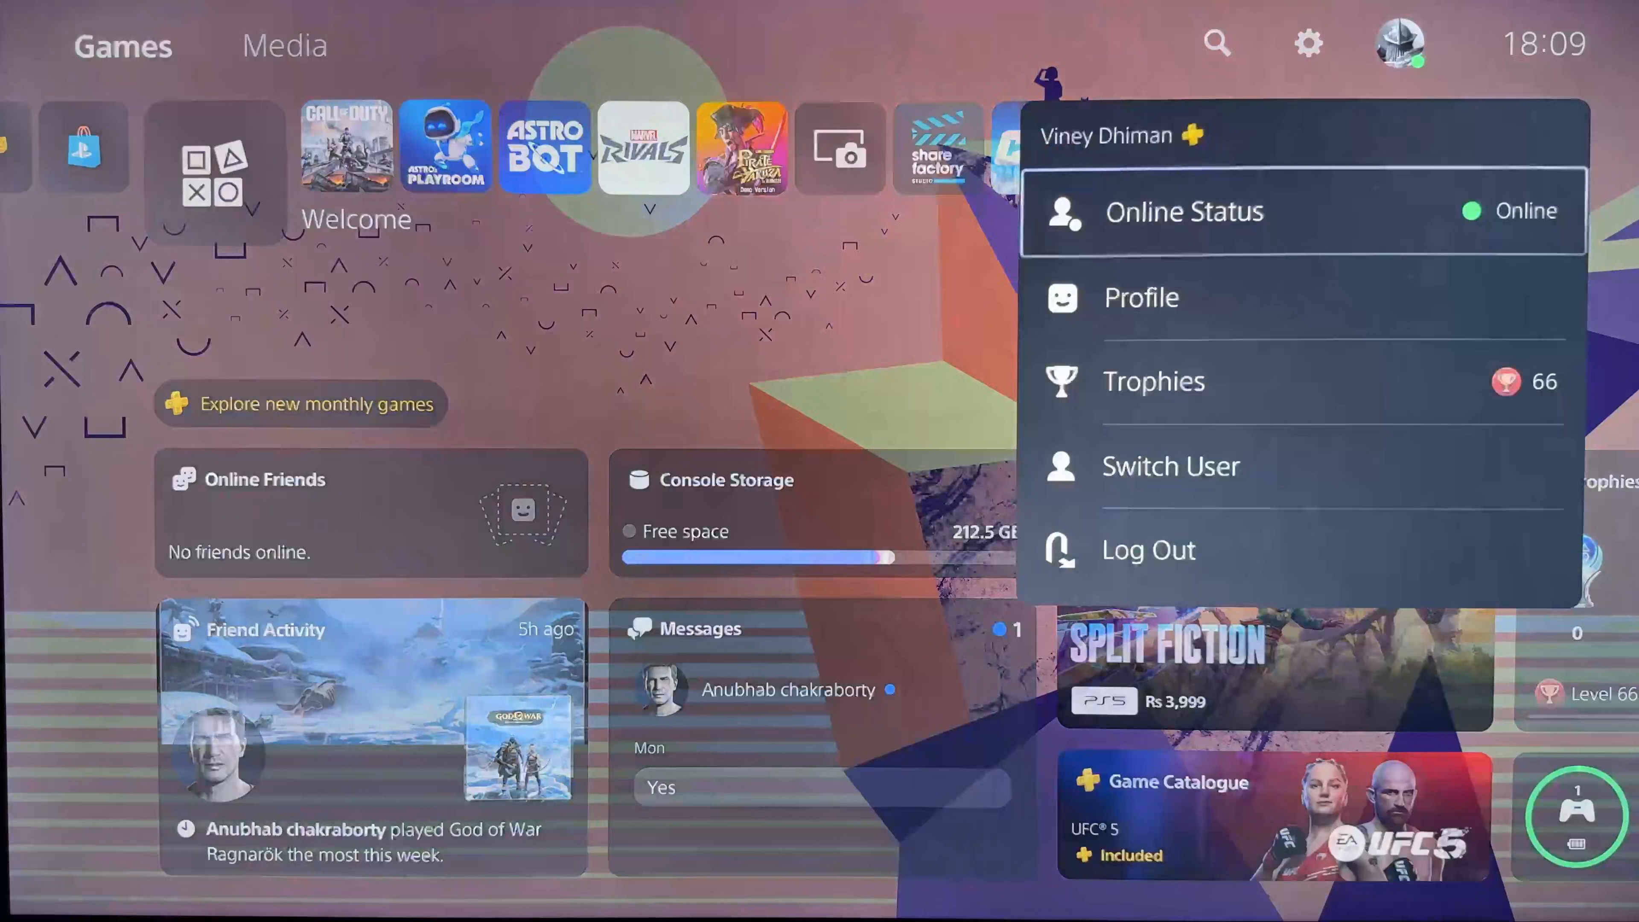
click(1170, 466)
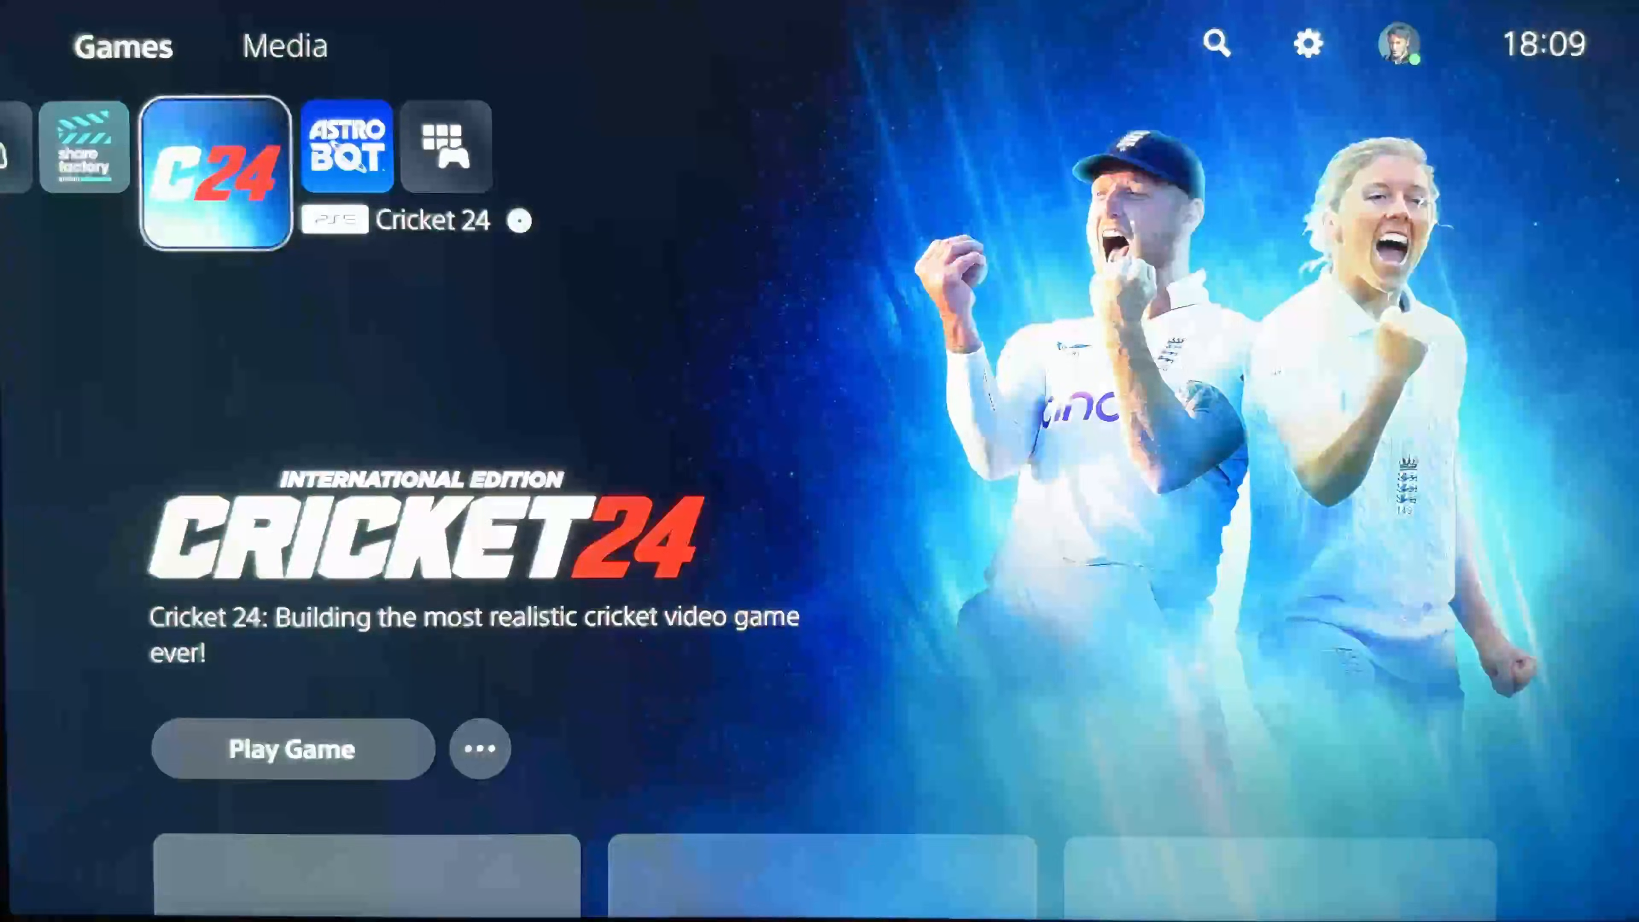
click(347, 144)
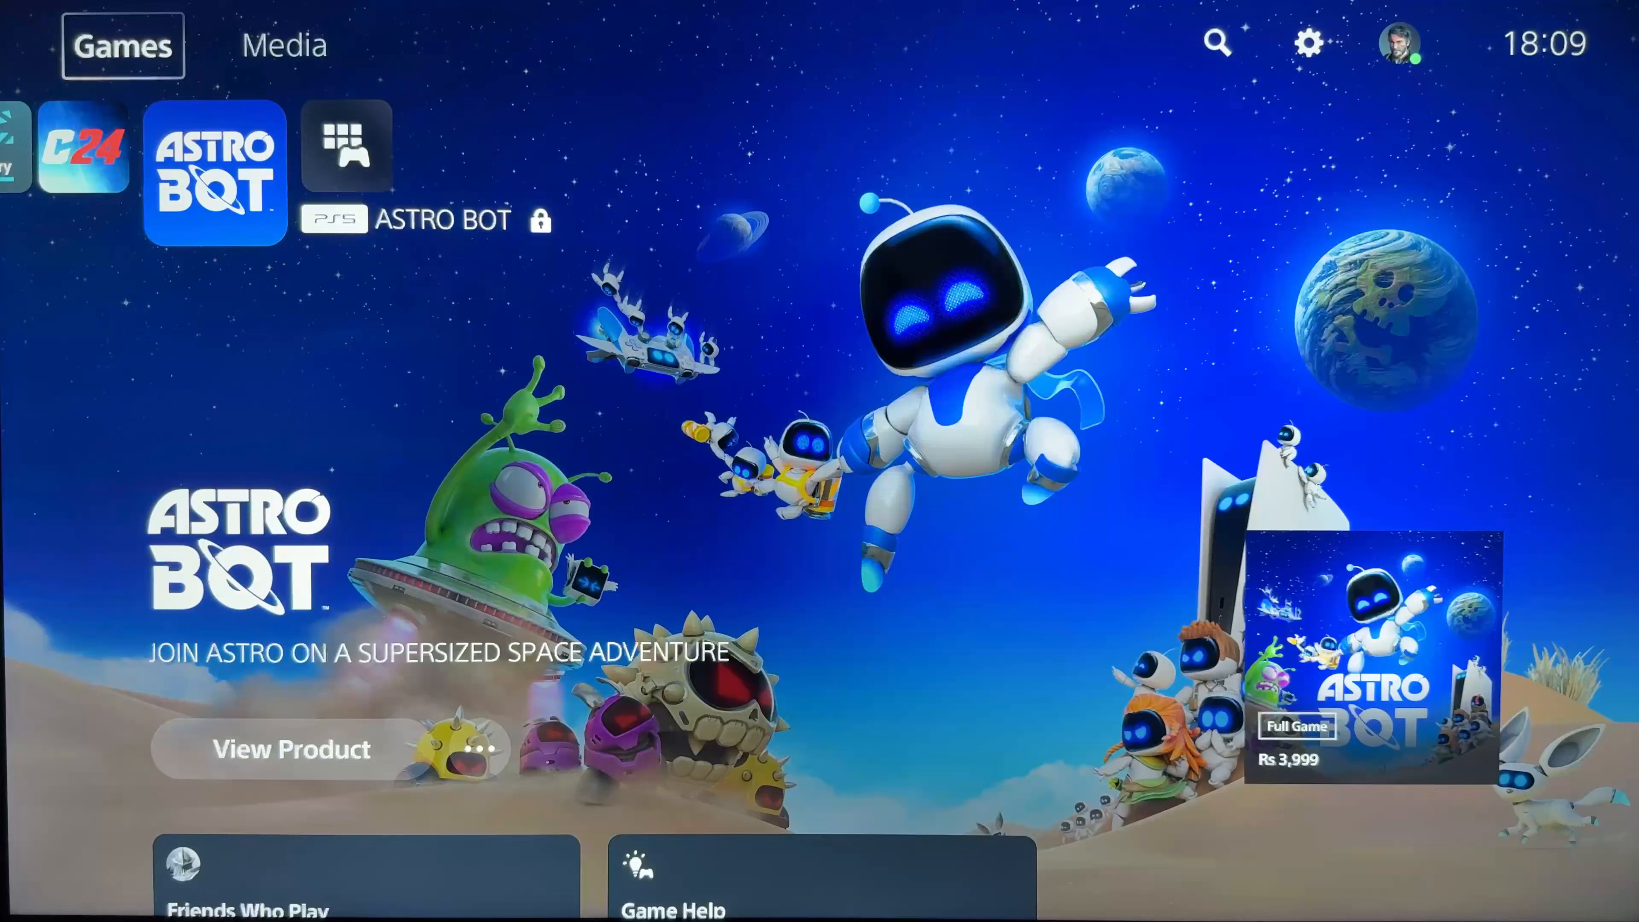
mouse_move(1401, 44)
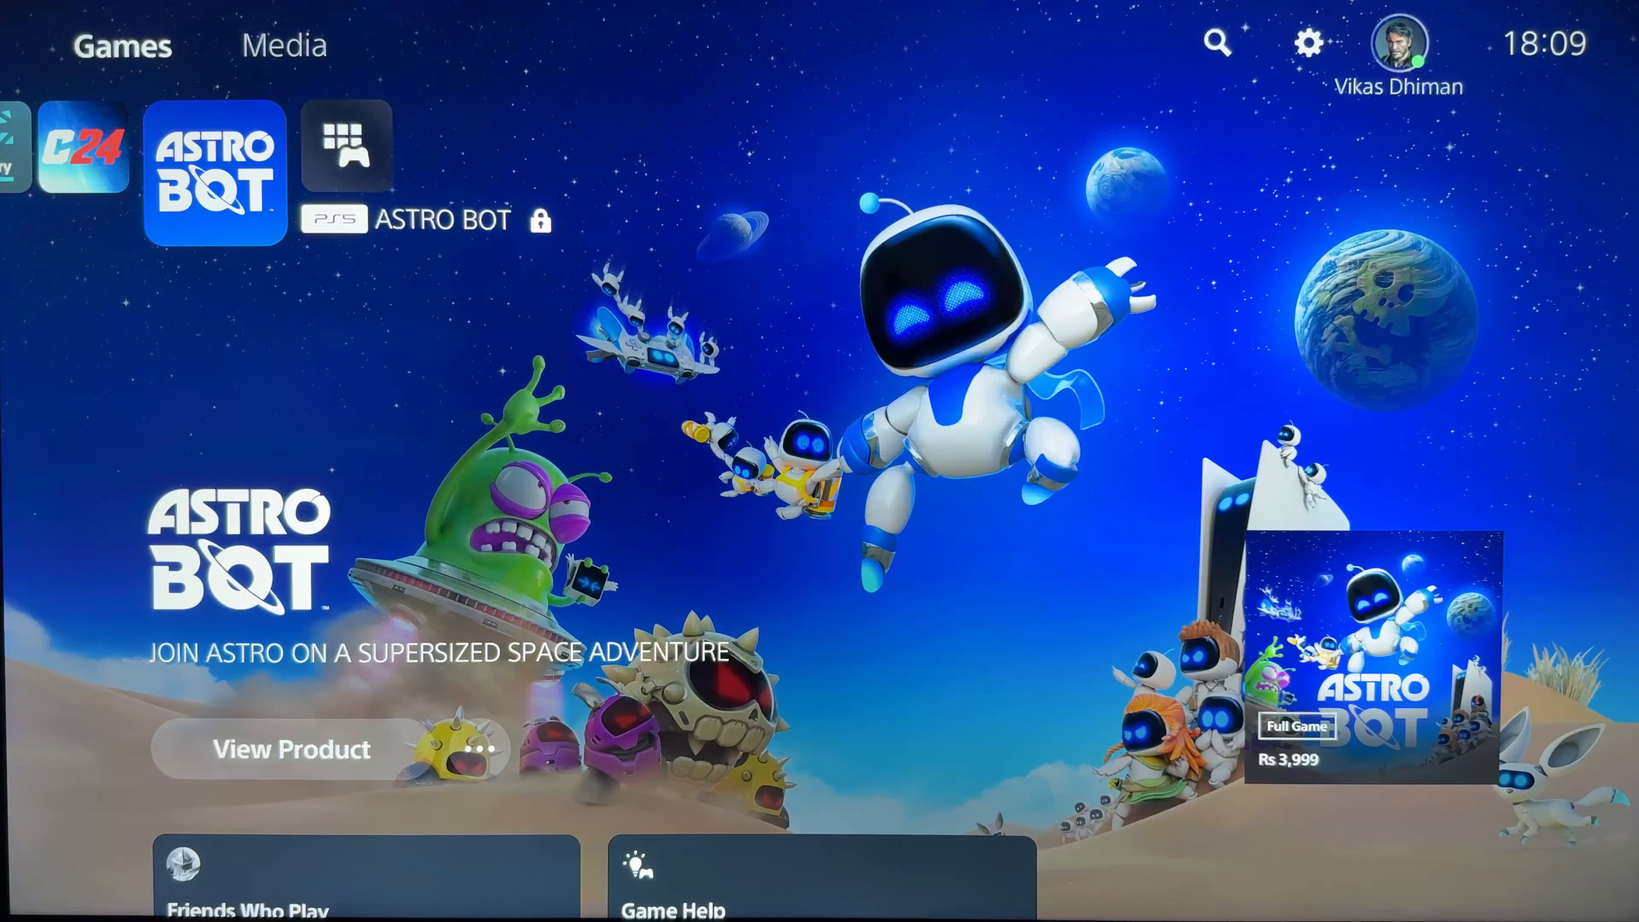
click(1398, 43)
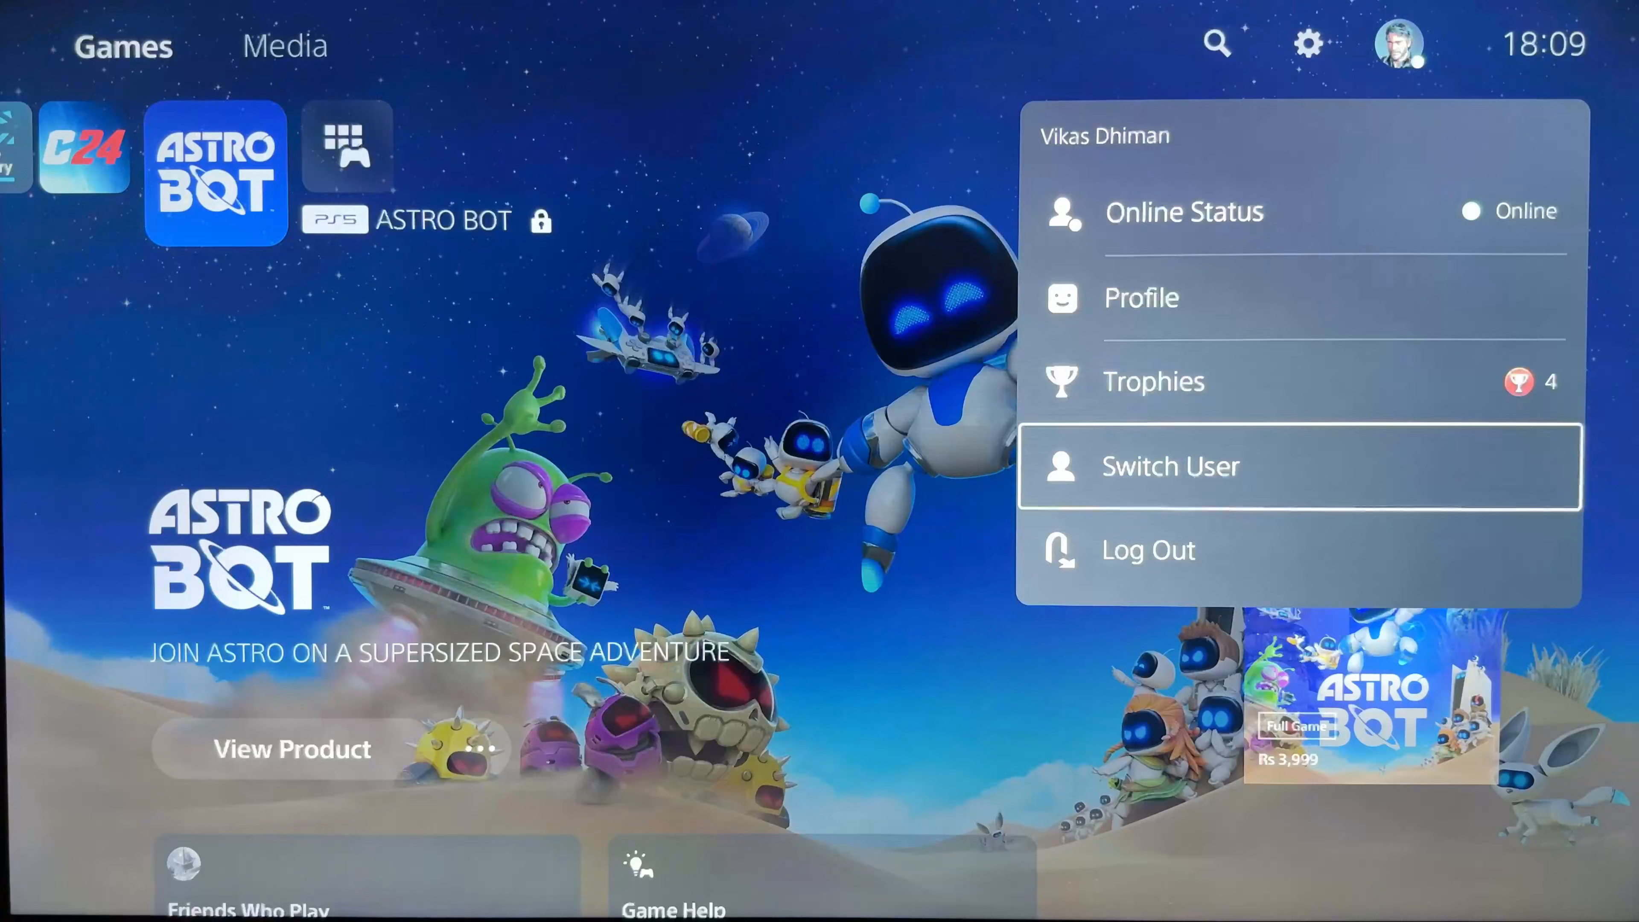
Switch back to the primary user account
click(1169, 466)
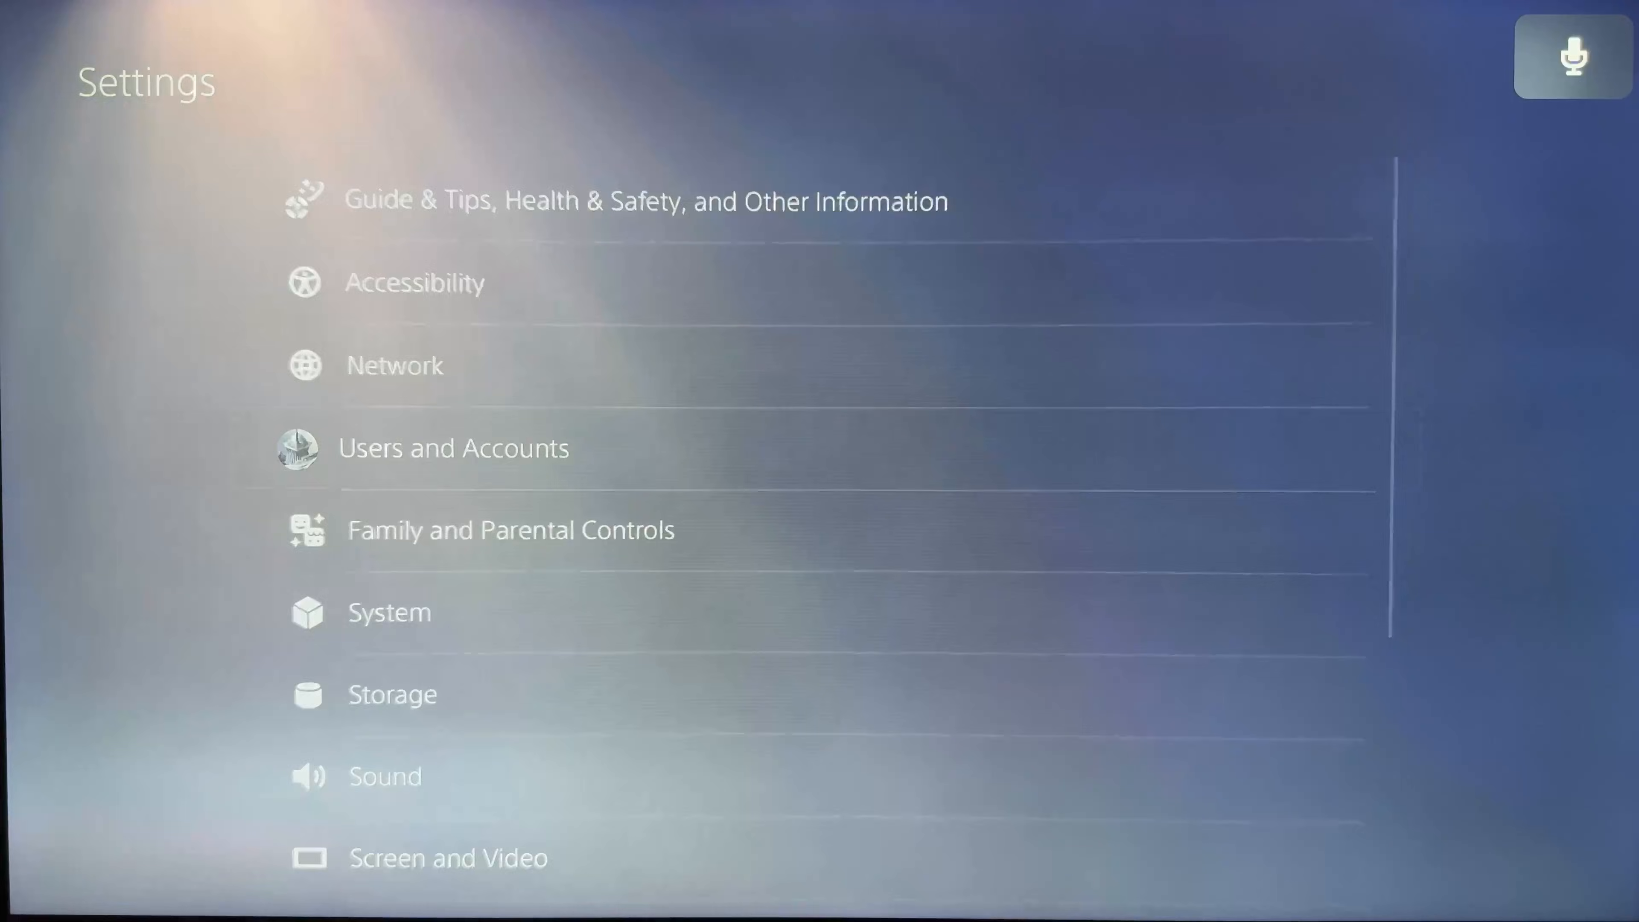
Go to Users and Accounts > Other and select Restore Licenses
click(452, 447)
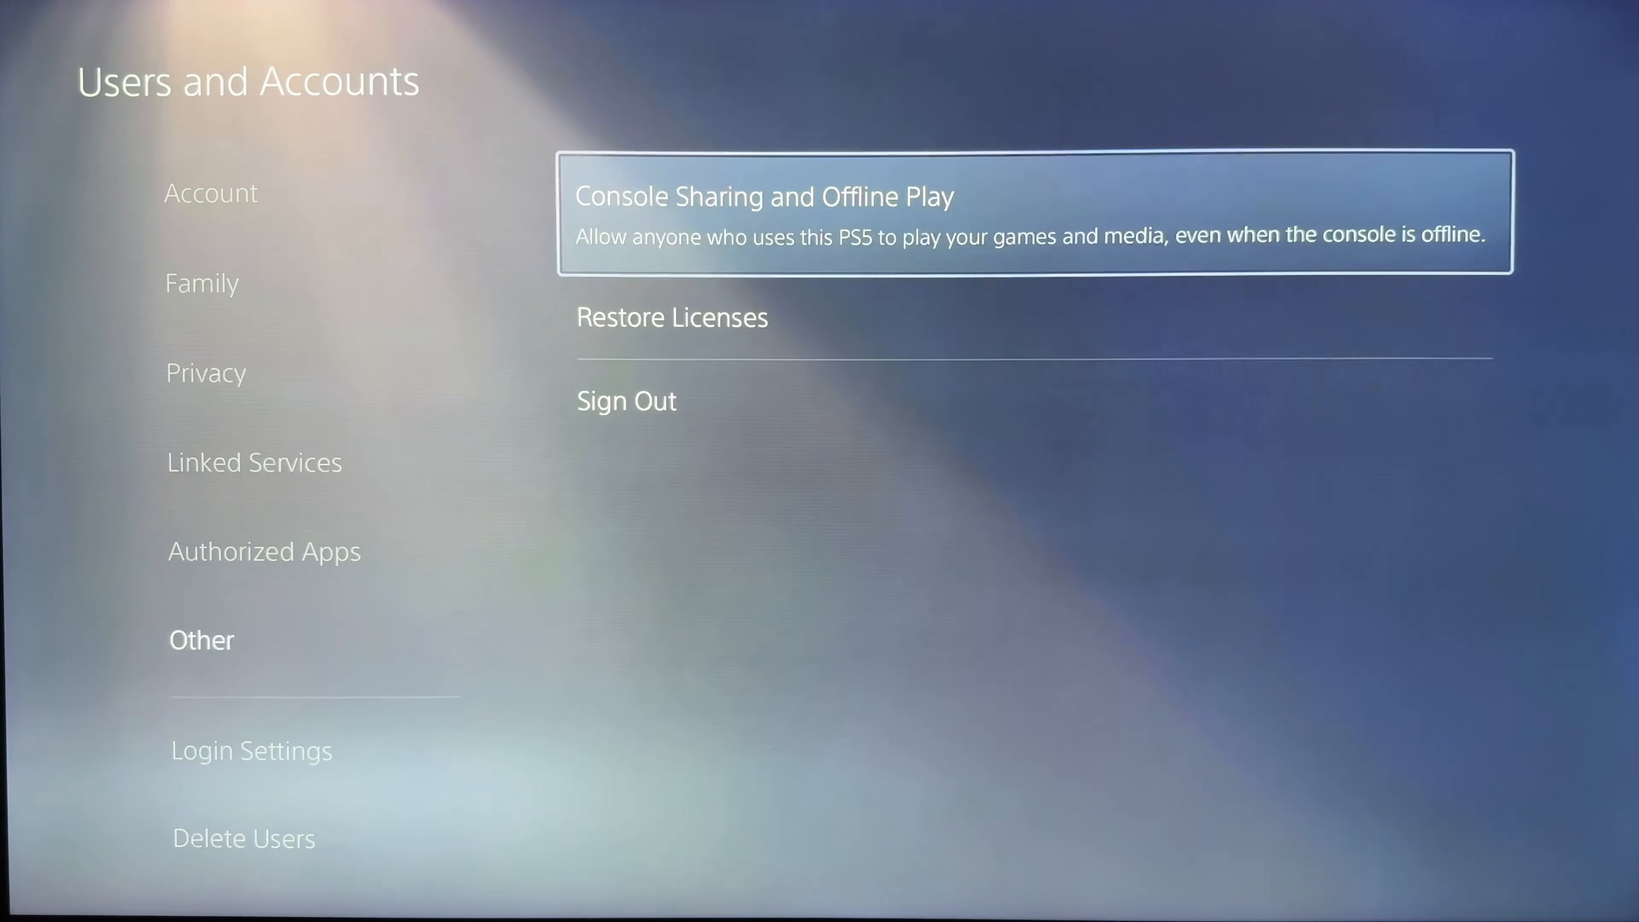
key(down)
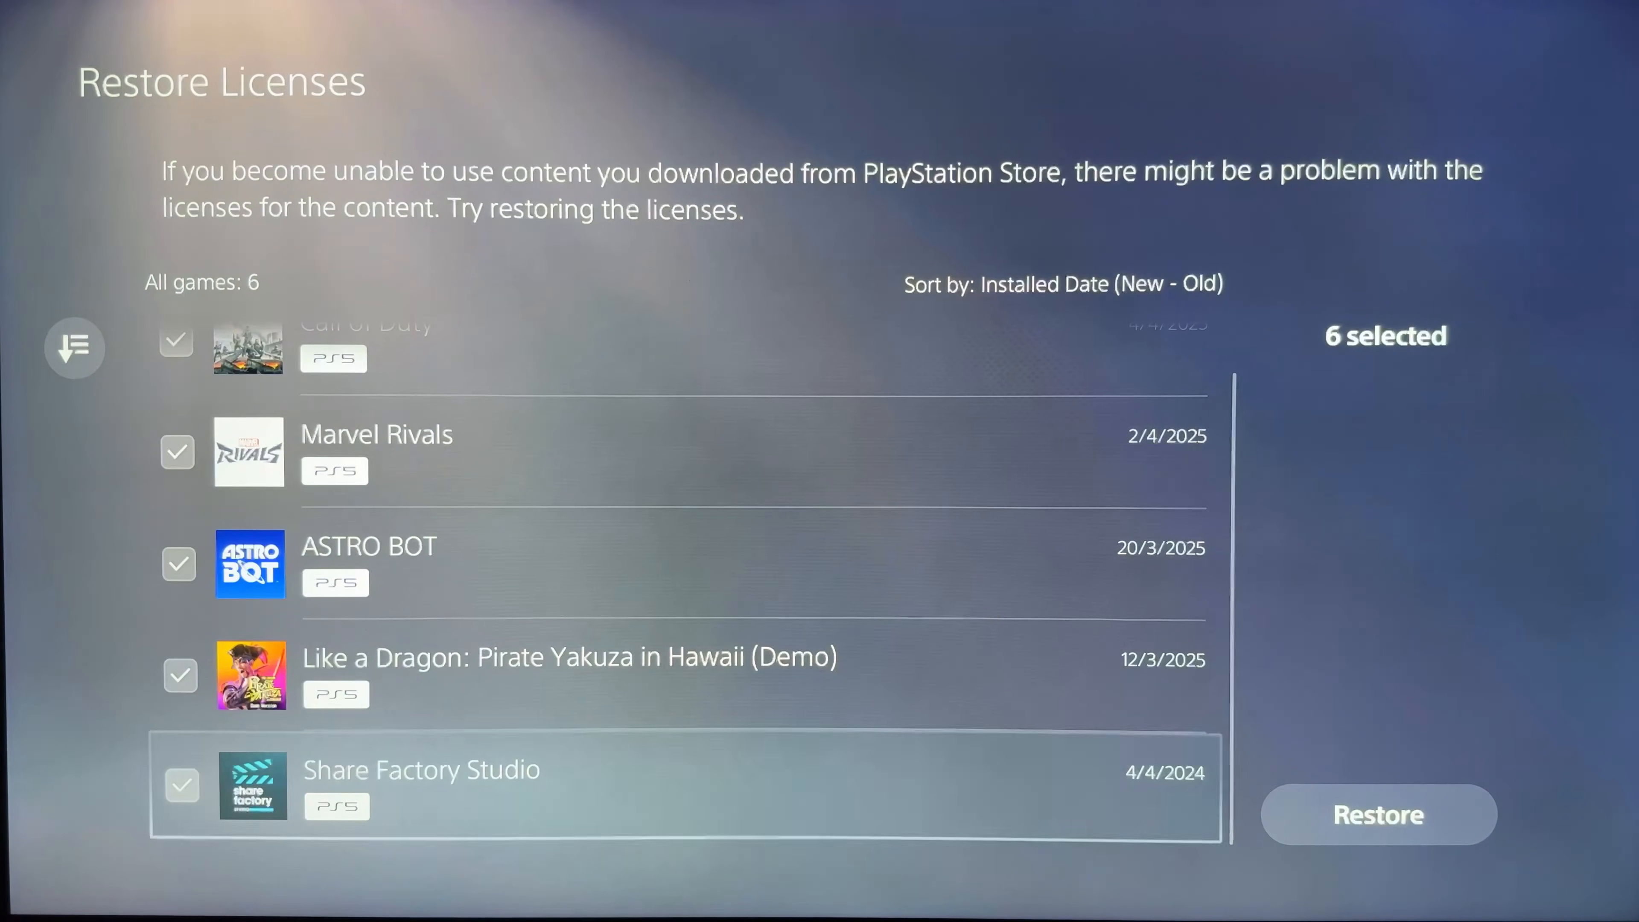
Restore licenses for the six selected games, confirm, and choose Console Sharing and Offline Play
click(1378, 814)
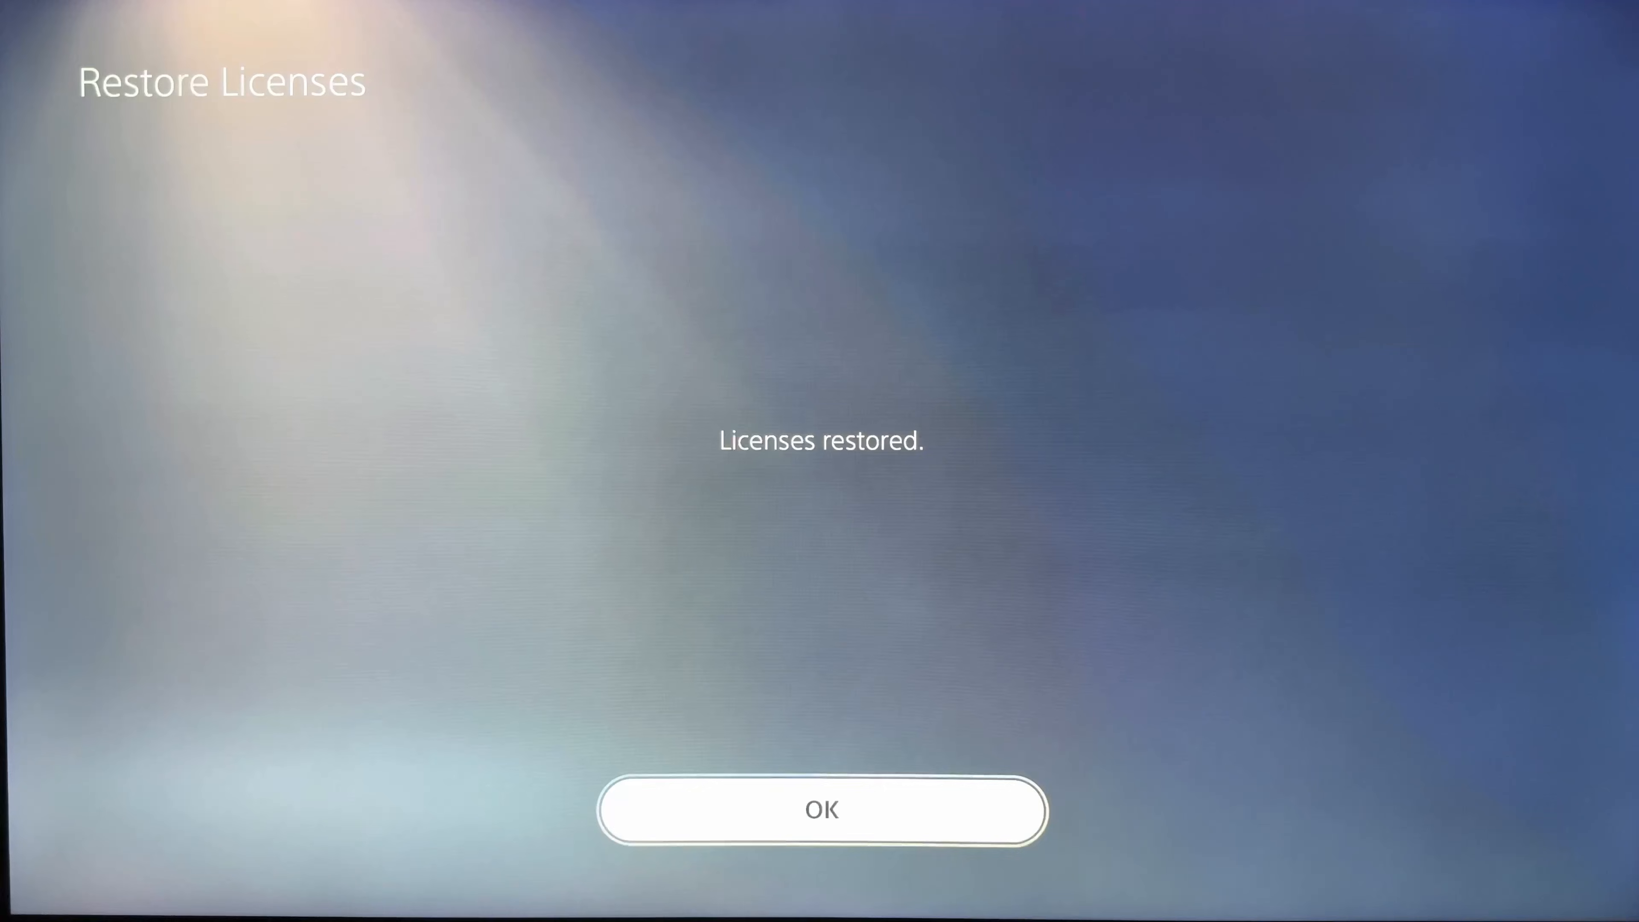
click(821, 809)
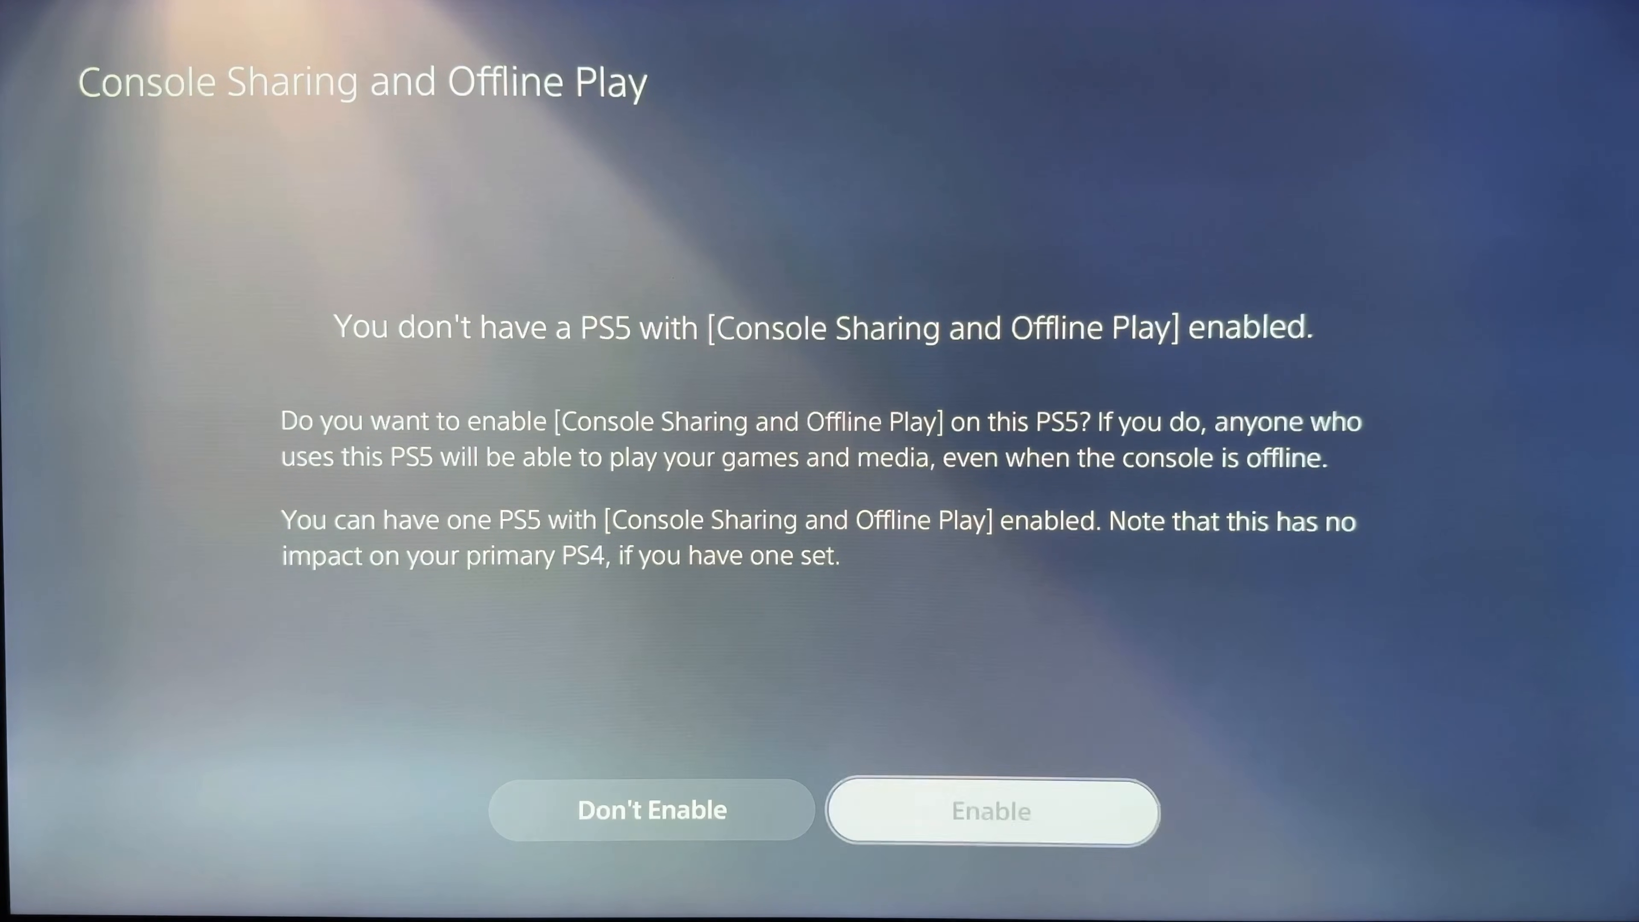
click(990, 810)
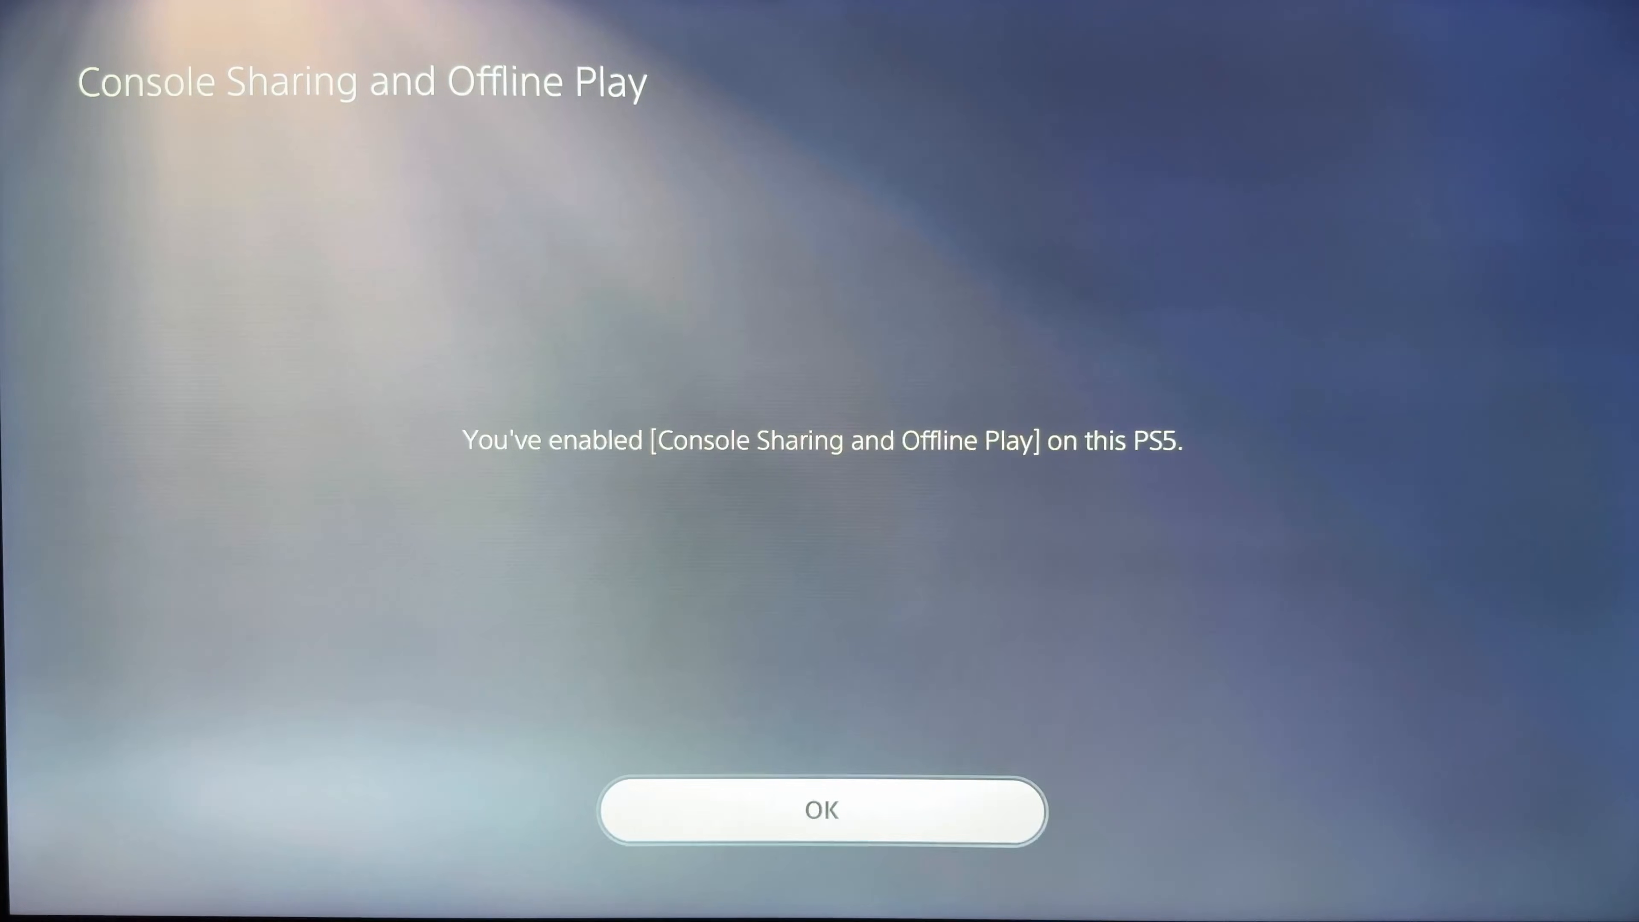
Confirm that Console Sharing and Offline Play is now enabled
click(821, 810)
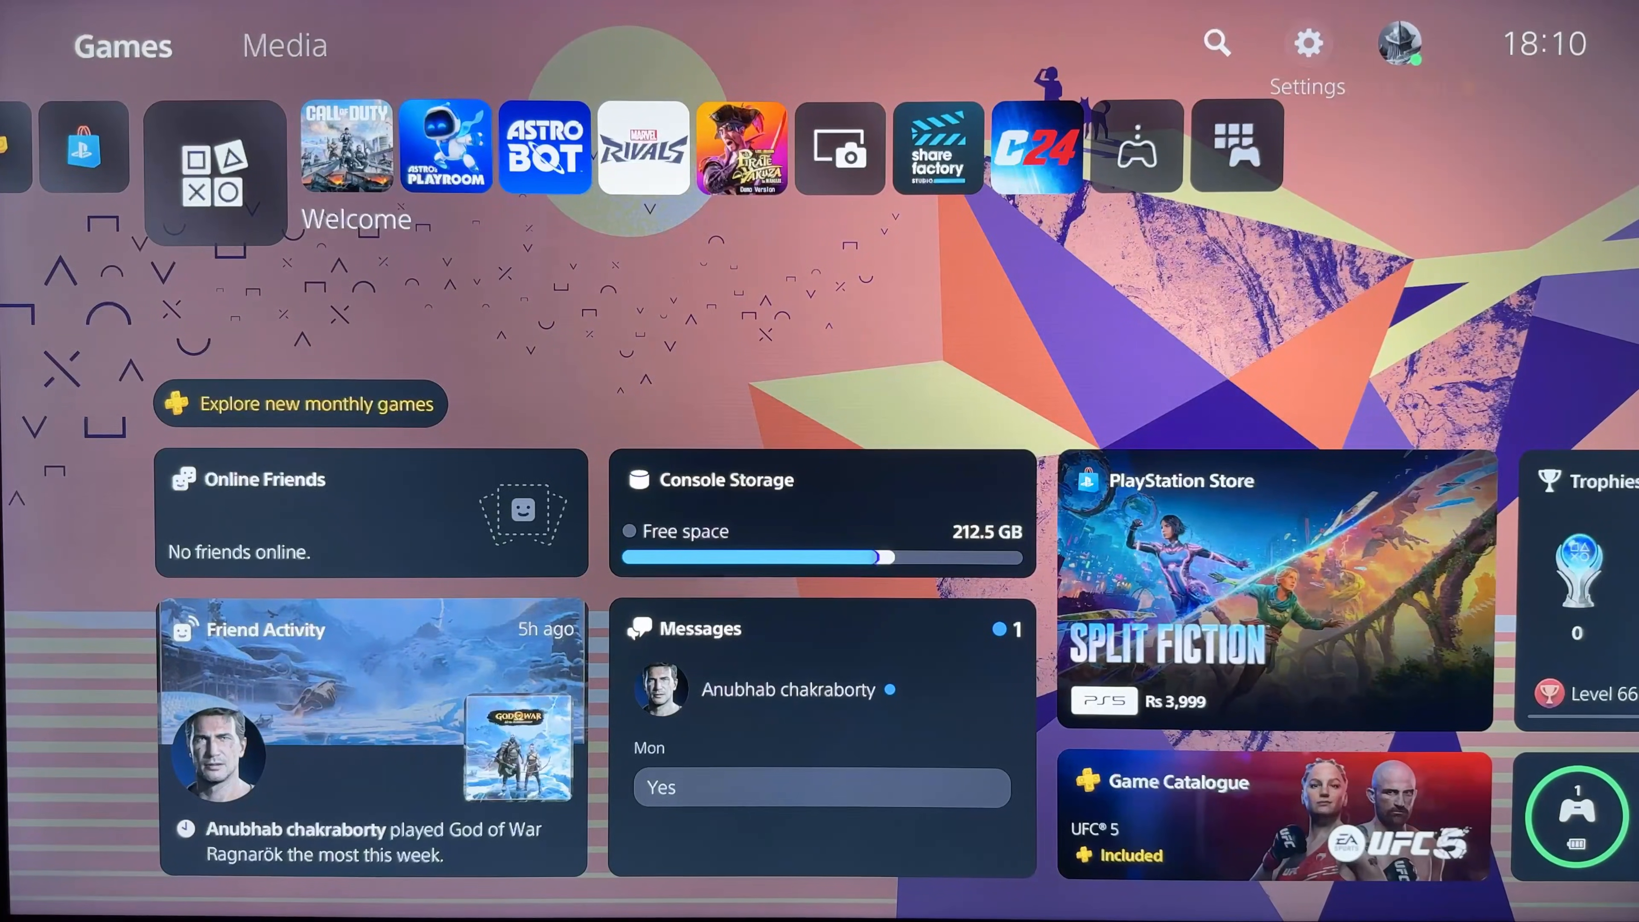
Switch to the second user and highlight ASTRO BOT, now showing Play Game instead of locked
click(1397, 43)
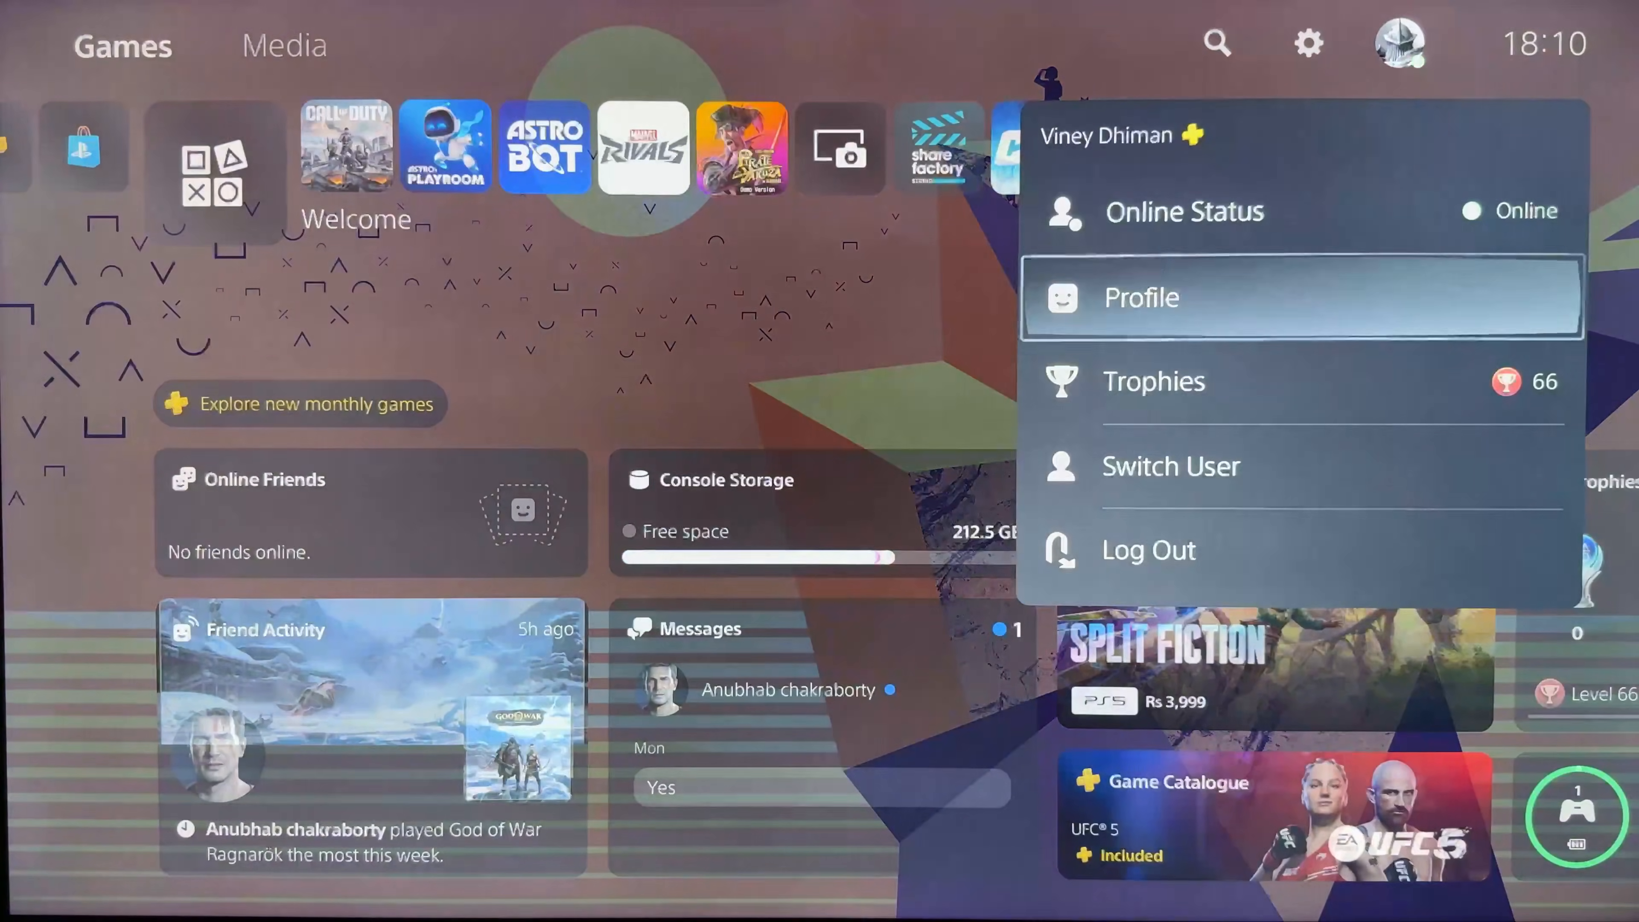
click(1172, 466)
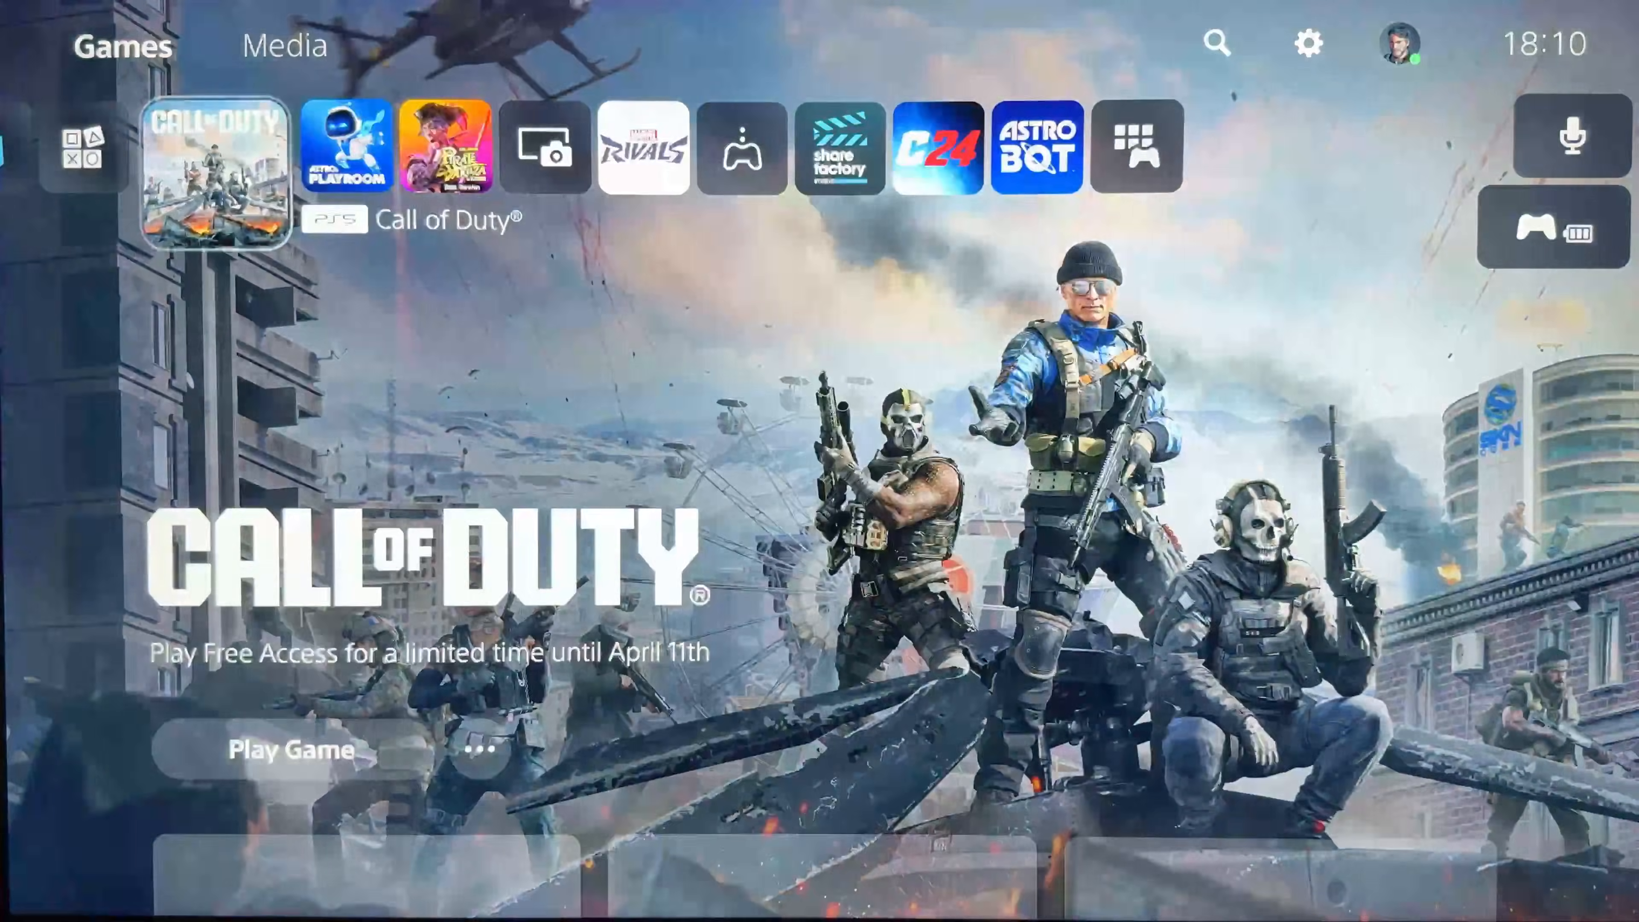
scroll(right, 3)
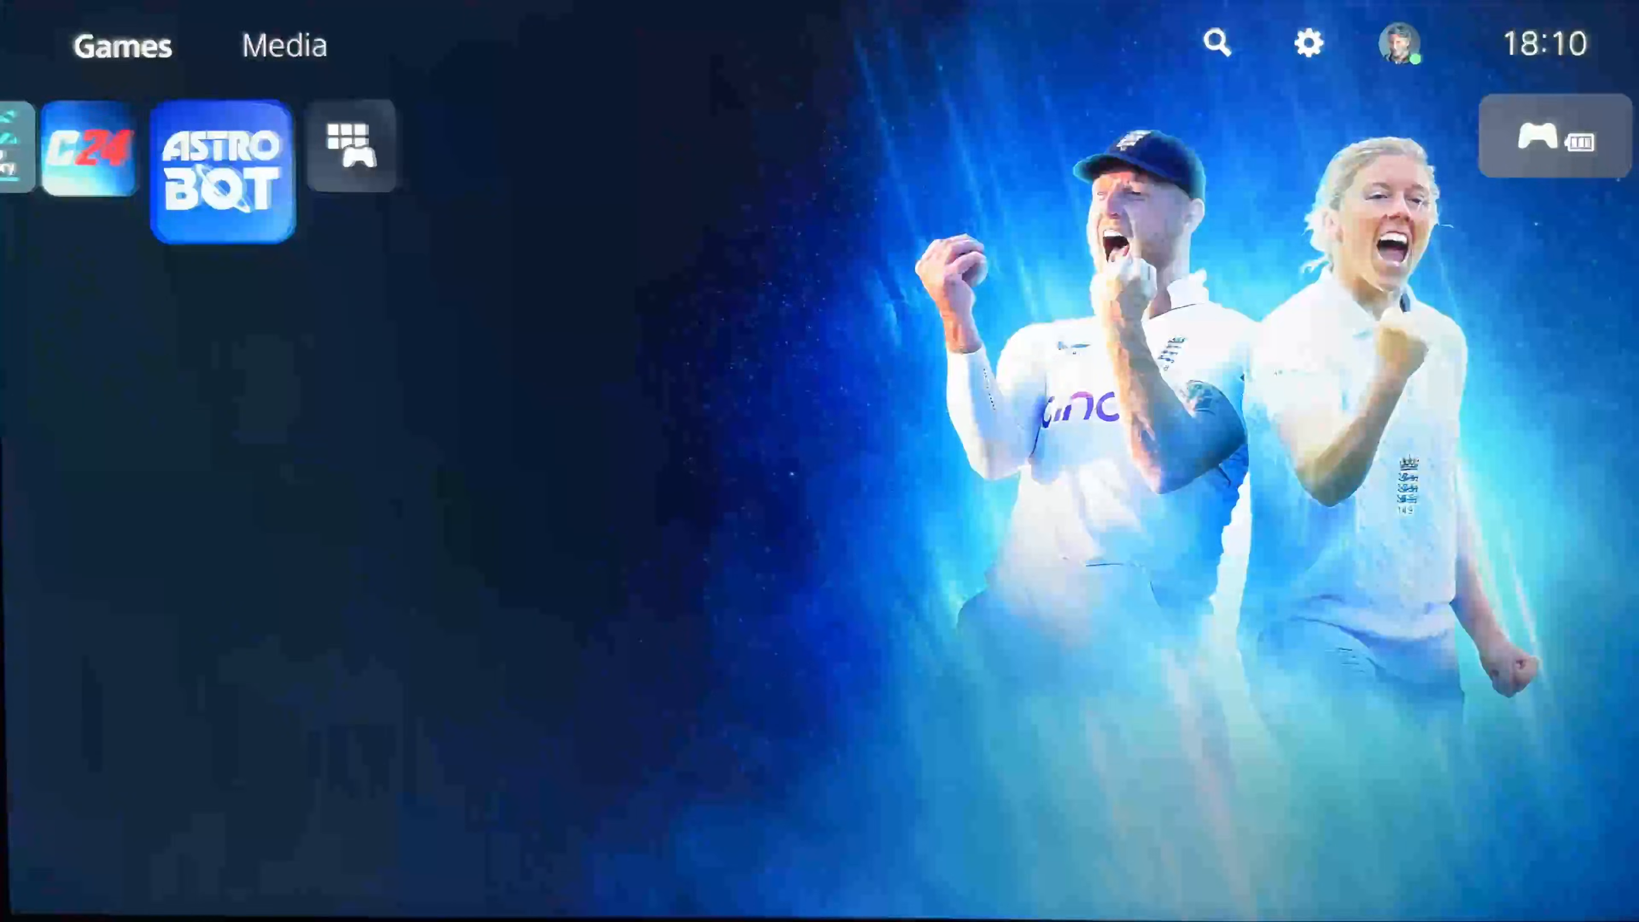
click(220, 170)
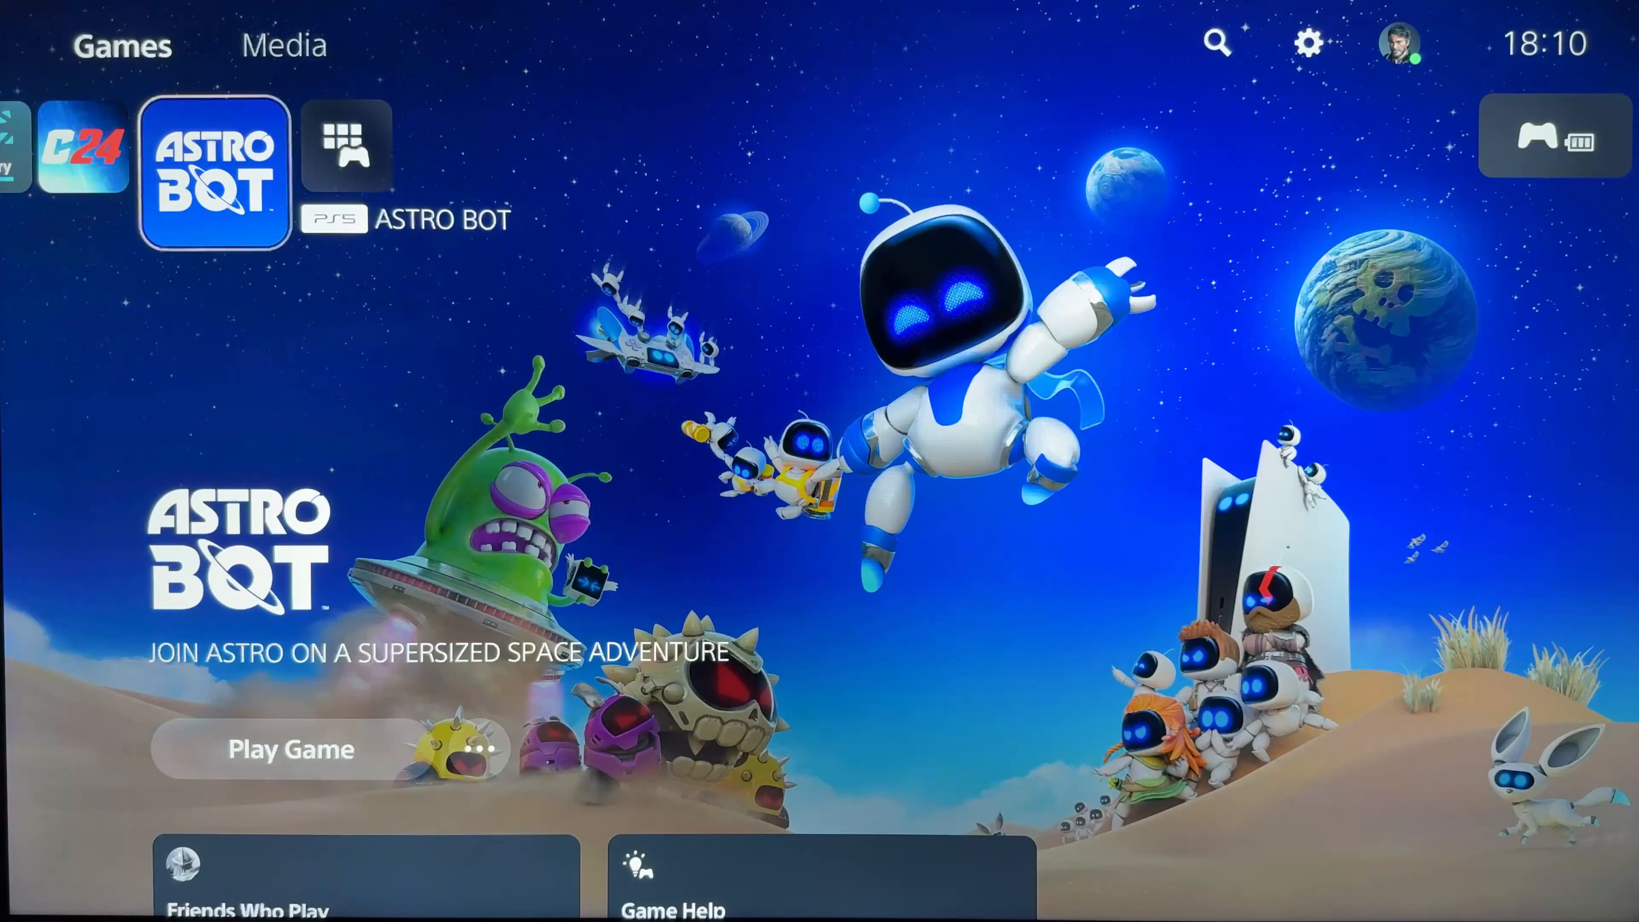